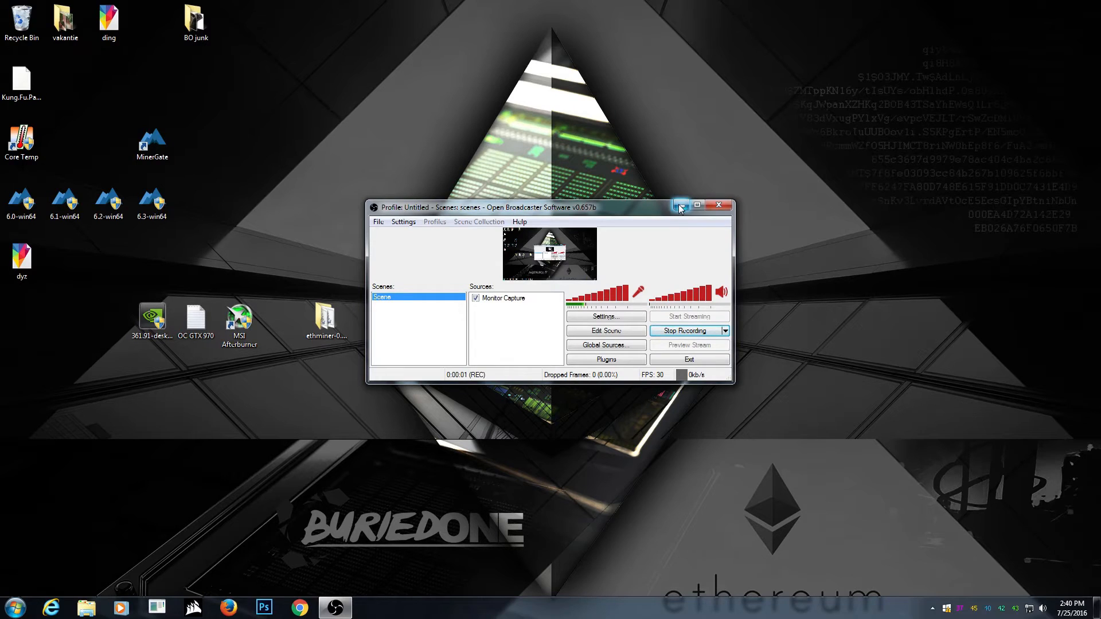
# Minimize the Open Broadcaster Software window to reveal the desktop files.
pyautogui.click(680, 205)
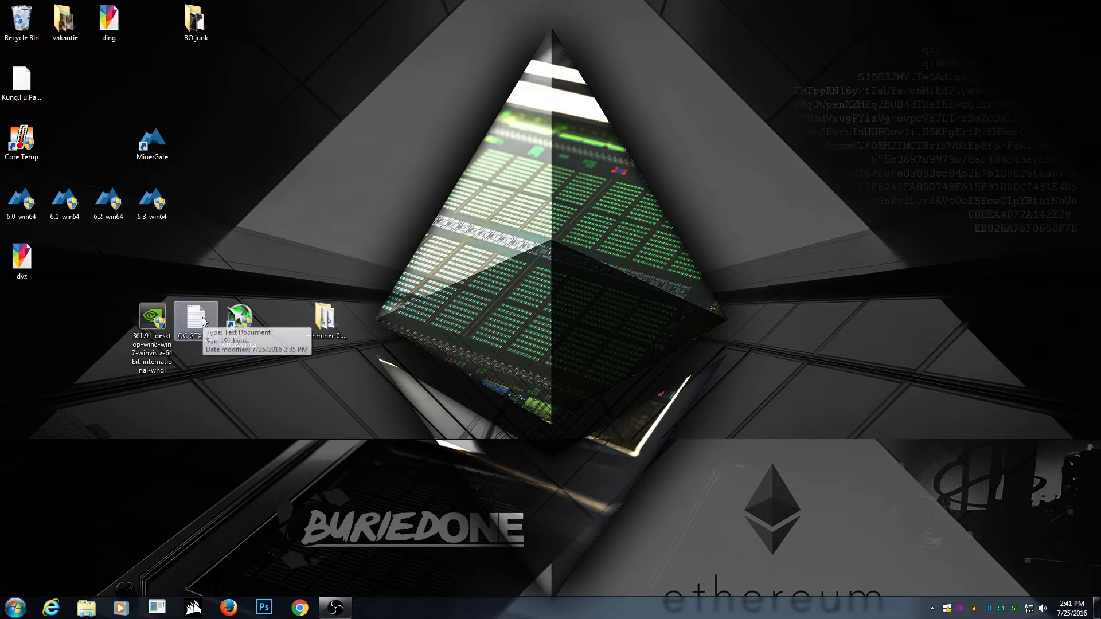
# Open the OC GTX 970 notes and search the Start menu for cmd.
pyautogui.doubleClick(195, 317)
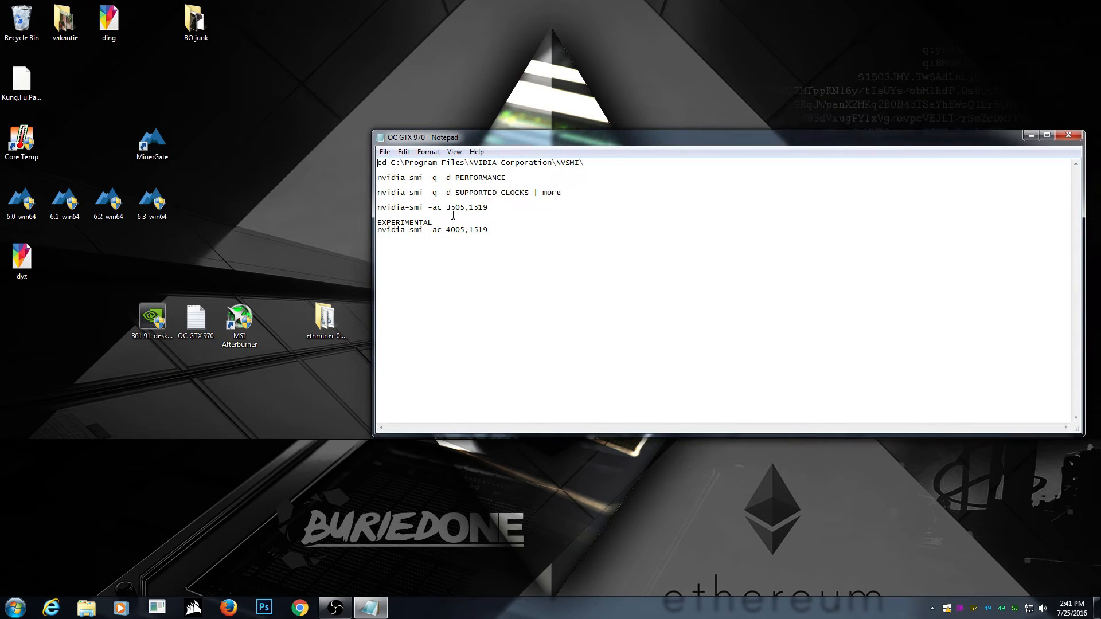
pyautogui.click(11, 606)
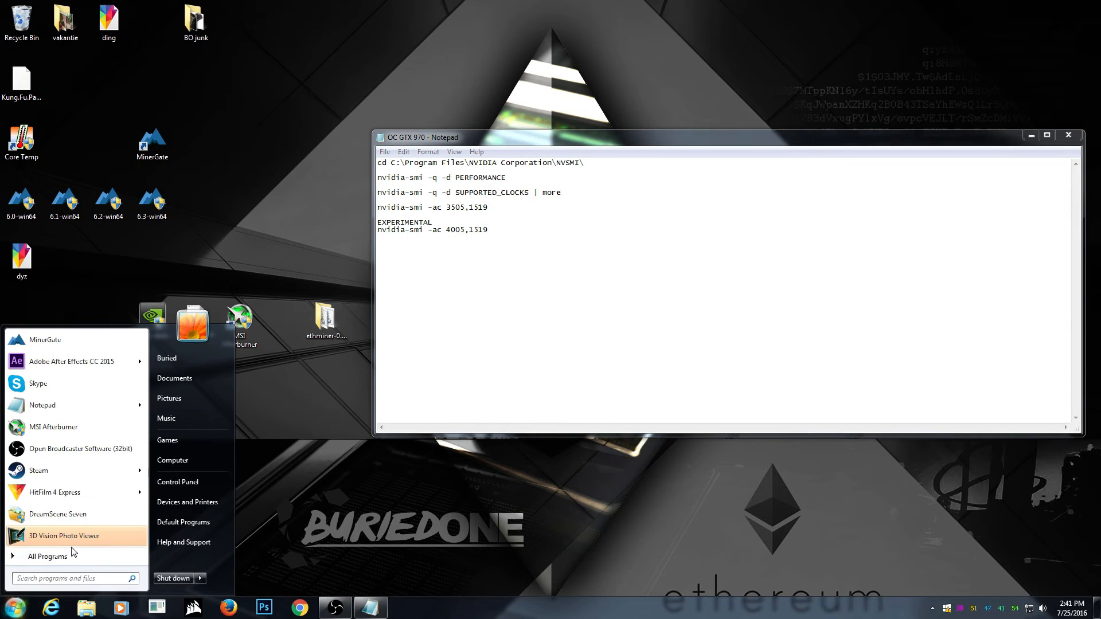
pyautogui.write('cmd')
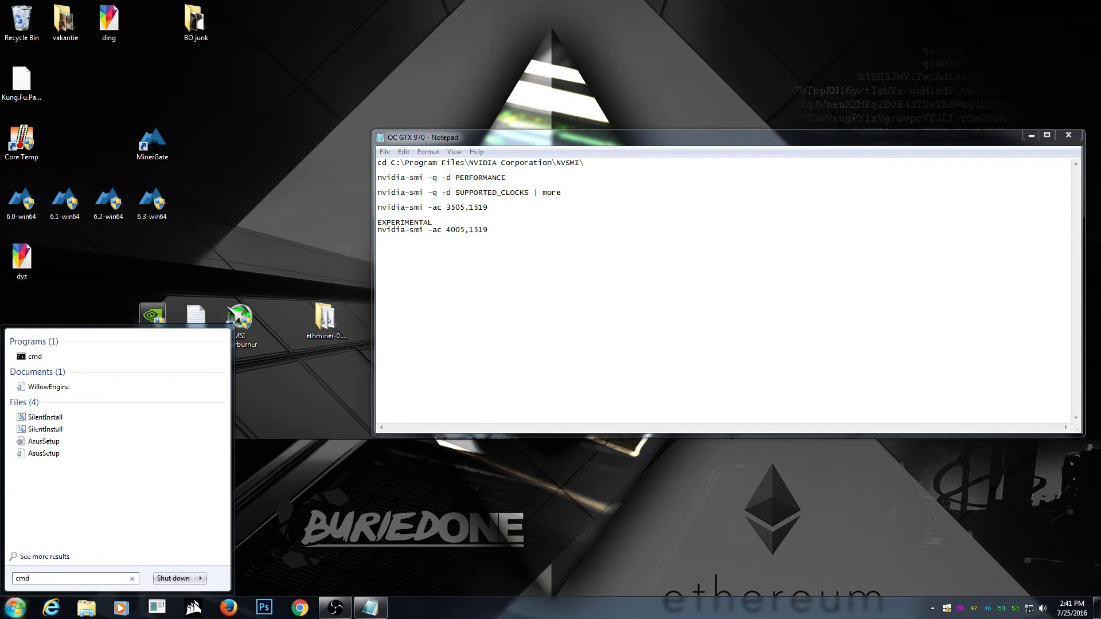
# Start an administrator Command Prompt and paste the cd command into the NVSMI folder.
pyautogui.click(34, 355)
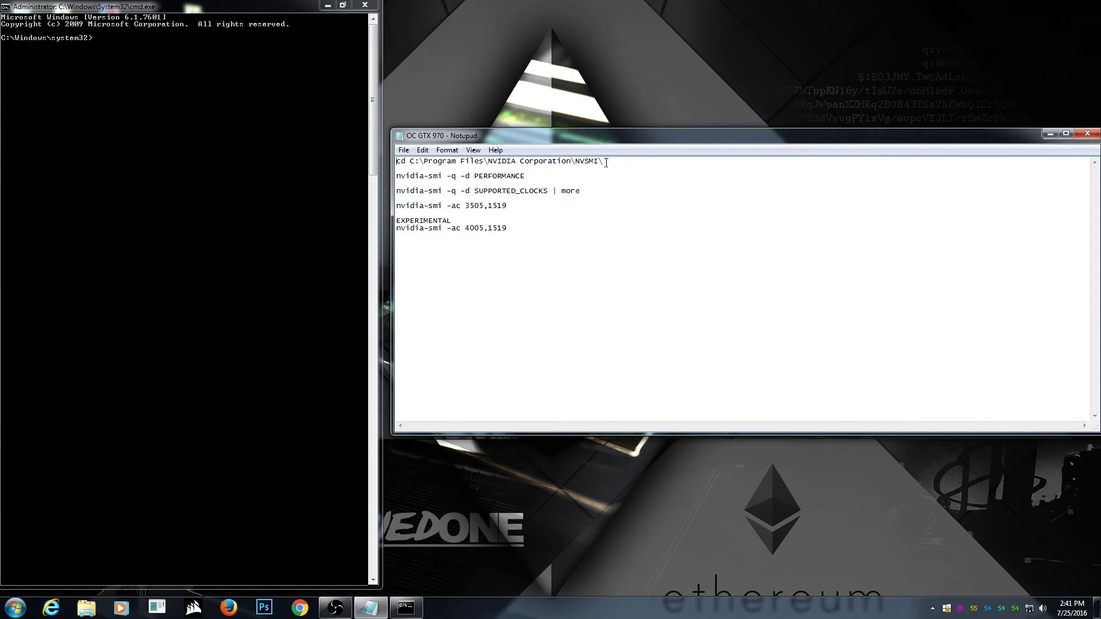
pyautogui.rightClick(499, 161)
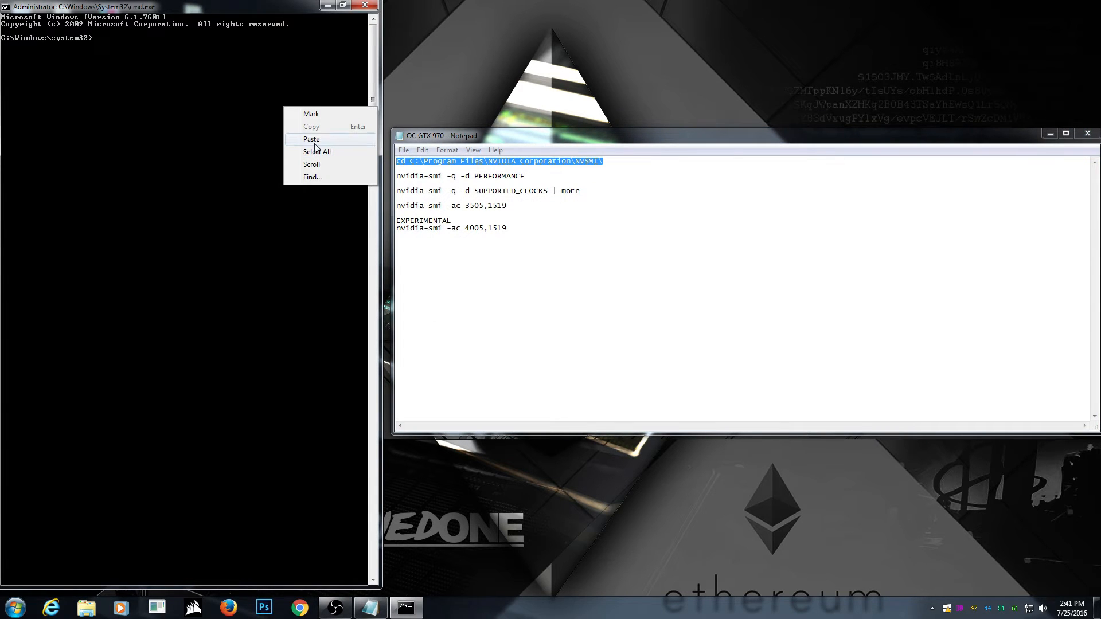
pyautogui.click(310, 139)
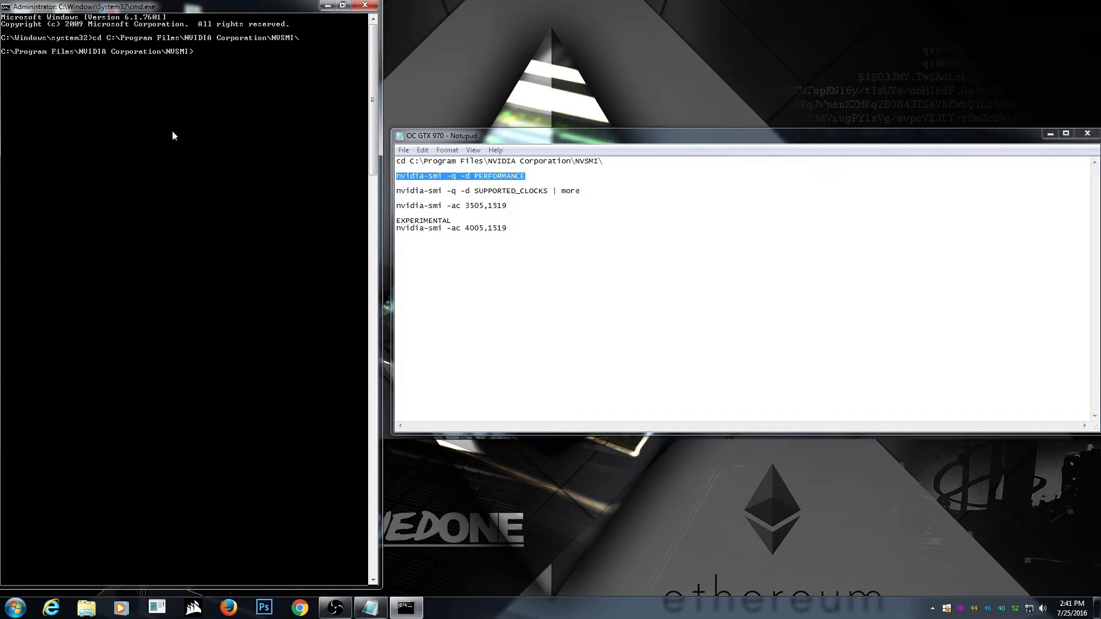
# Query the GPU with nvidia-smi -q -d PERFORMANCE and SUPPORTED_CLOCKS.
pyautogui.write('nvidia-smi -q -d PERFORMANCE')
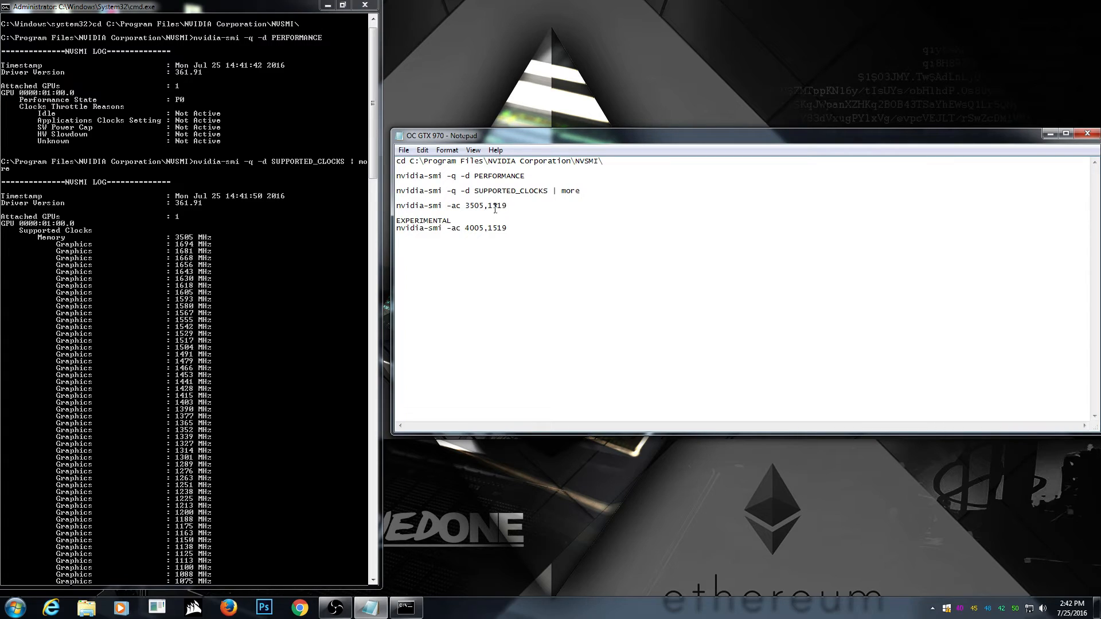
pyautogui.doubleClick(496, 205)
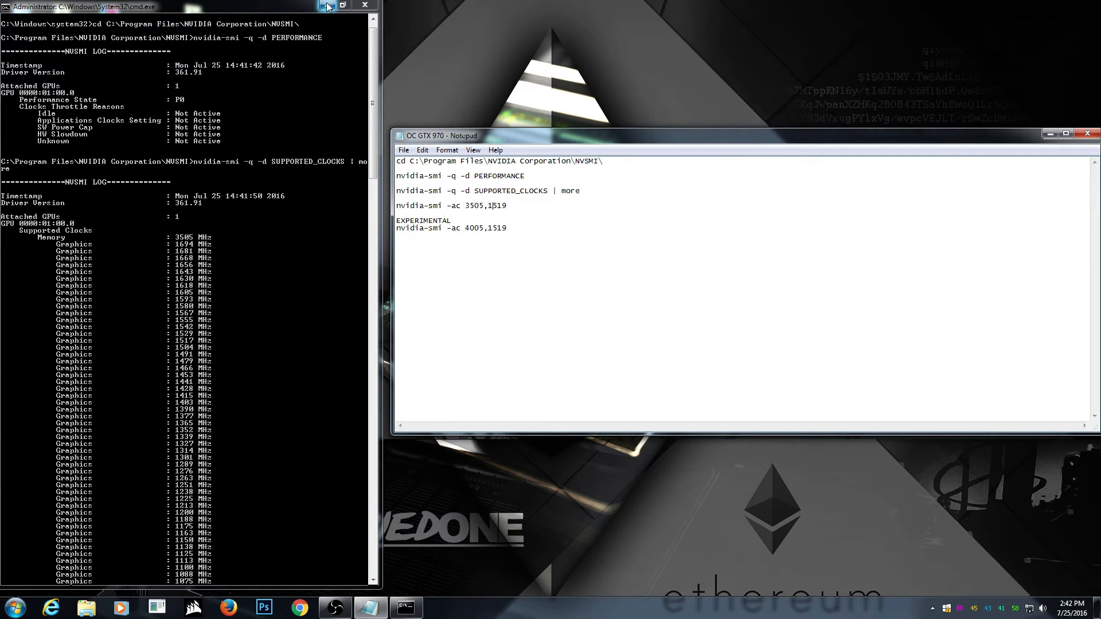
# Launch Ethermine-Stratum-CUDA.bat from the ethminer folder and allow it past the security warning.
pyautogui.click(365, 5)
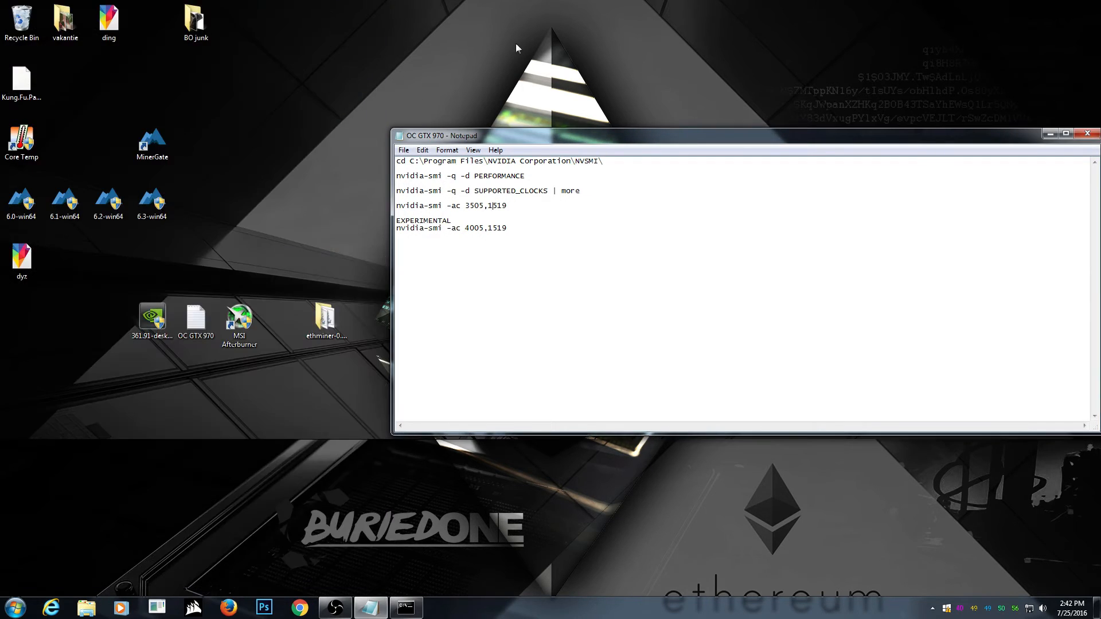
pyautogui.click(239, 324)
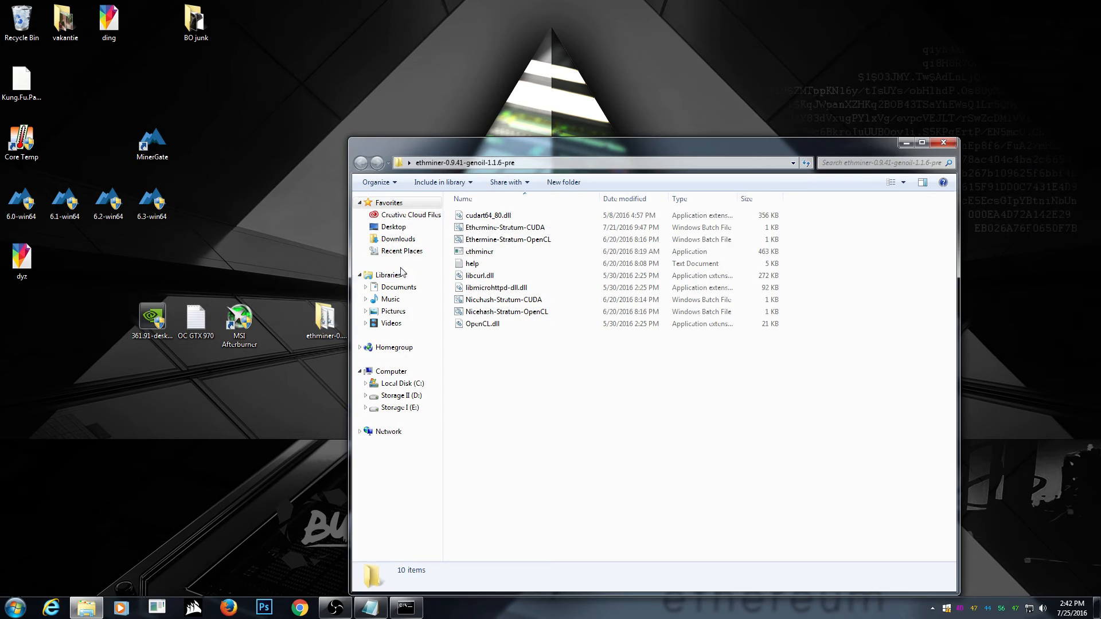
pyautogui.doubleClick(504, 227)
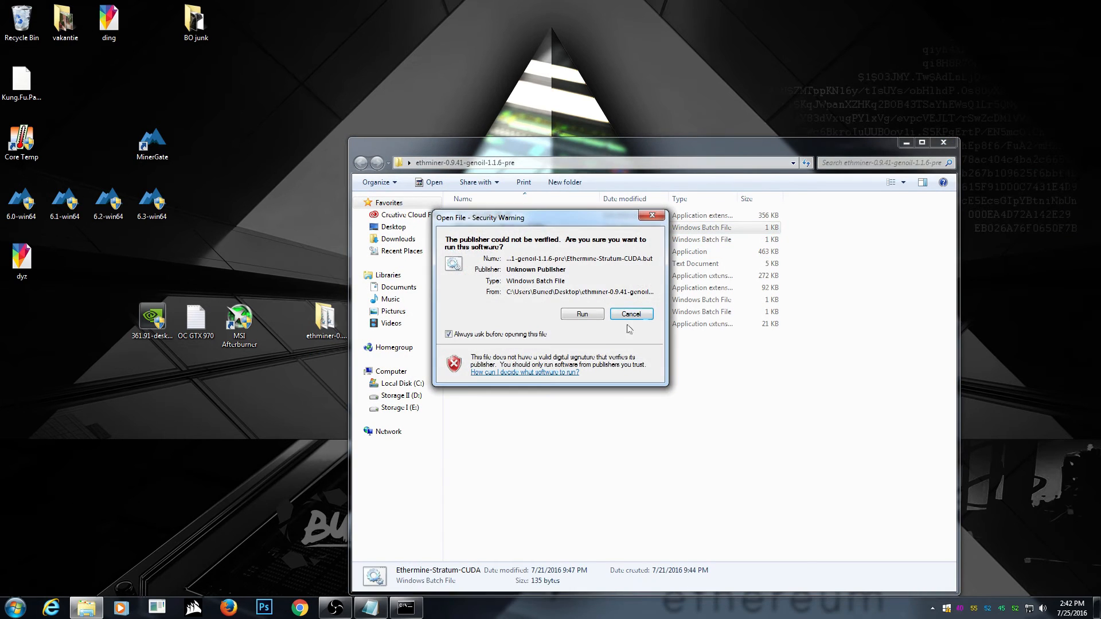
pyautogui.click(581, 314)
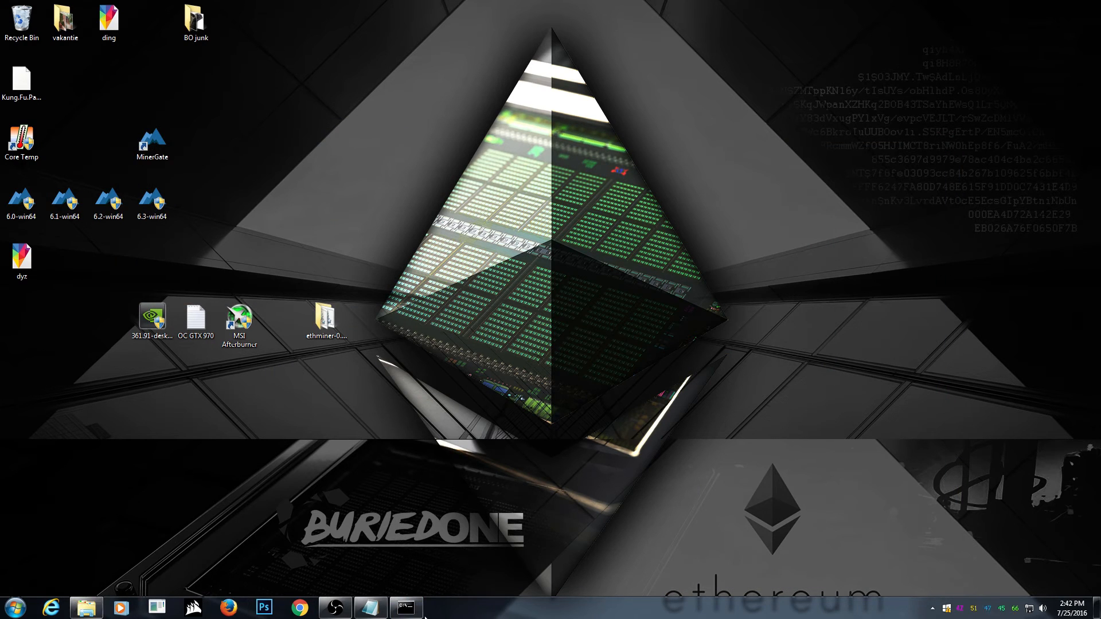
# Run Ethermine-Stratum-CUDA.bat again so ethminer connects to the pool and starts mining.
pyautogui.click(406, 608)
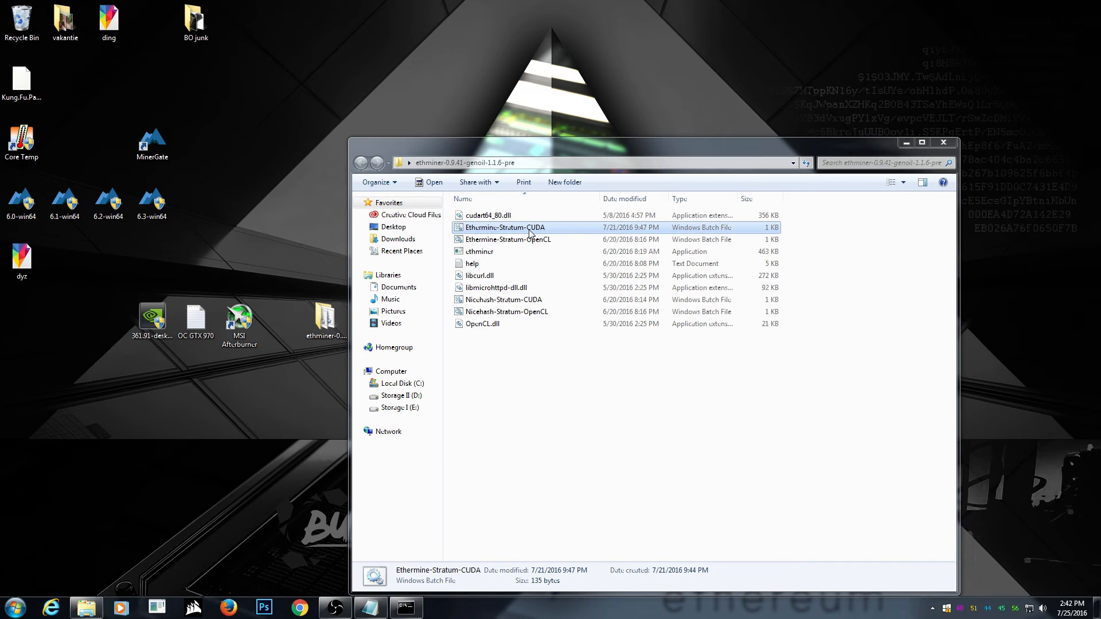
pyautogui.doubleClick(504, 227)
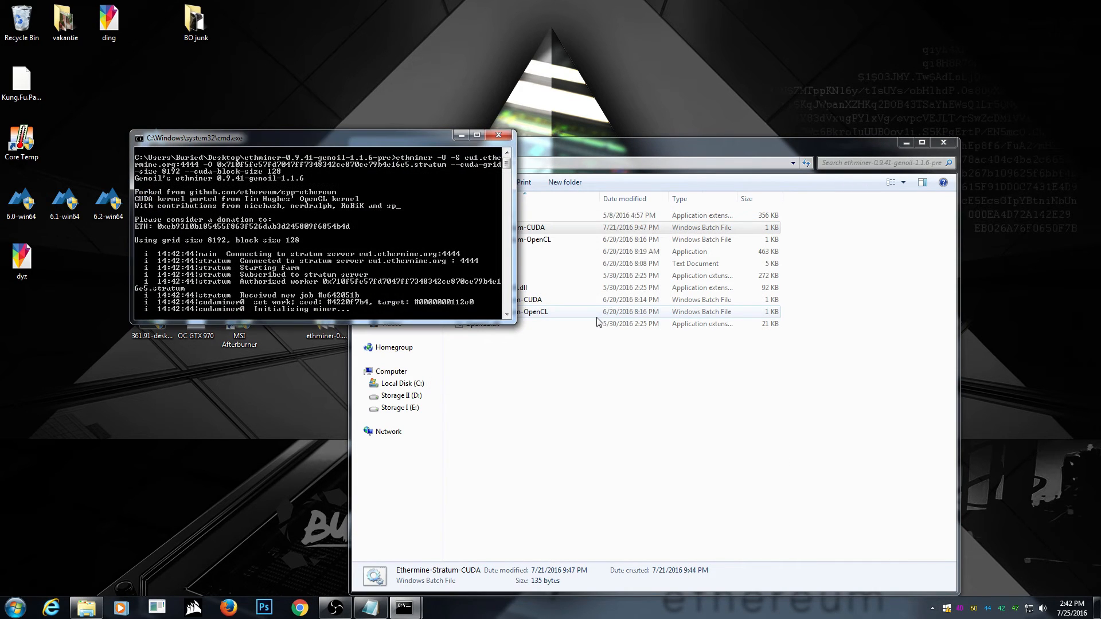